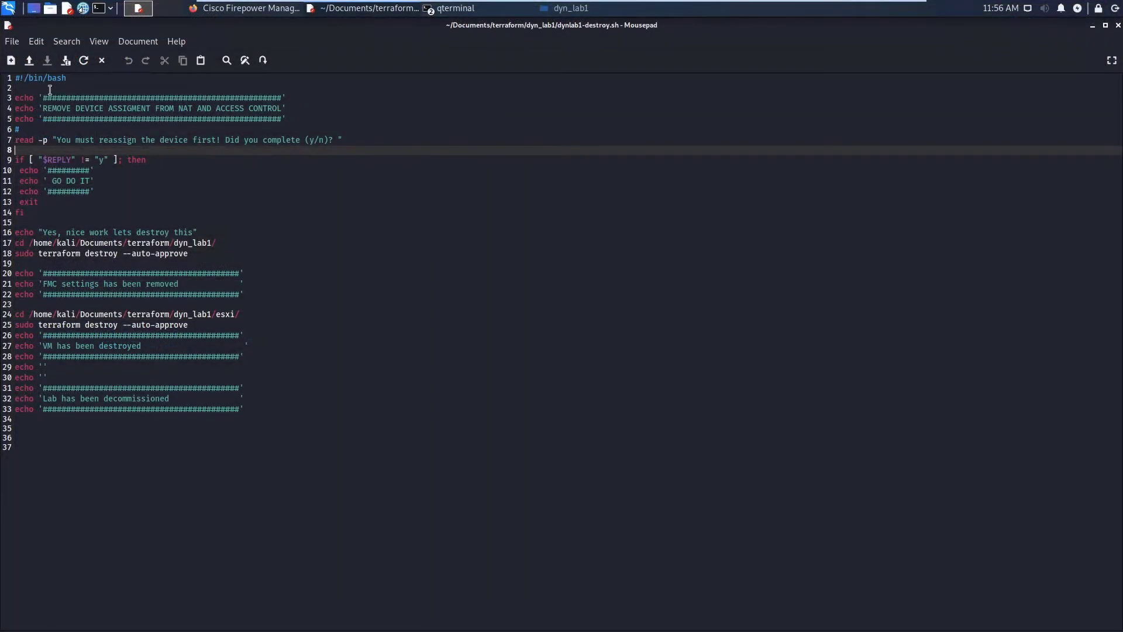
pyautogui.moveTo(276, 113)
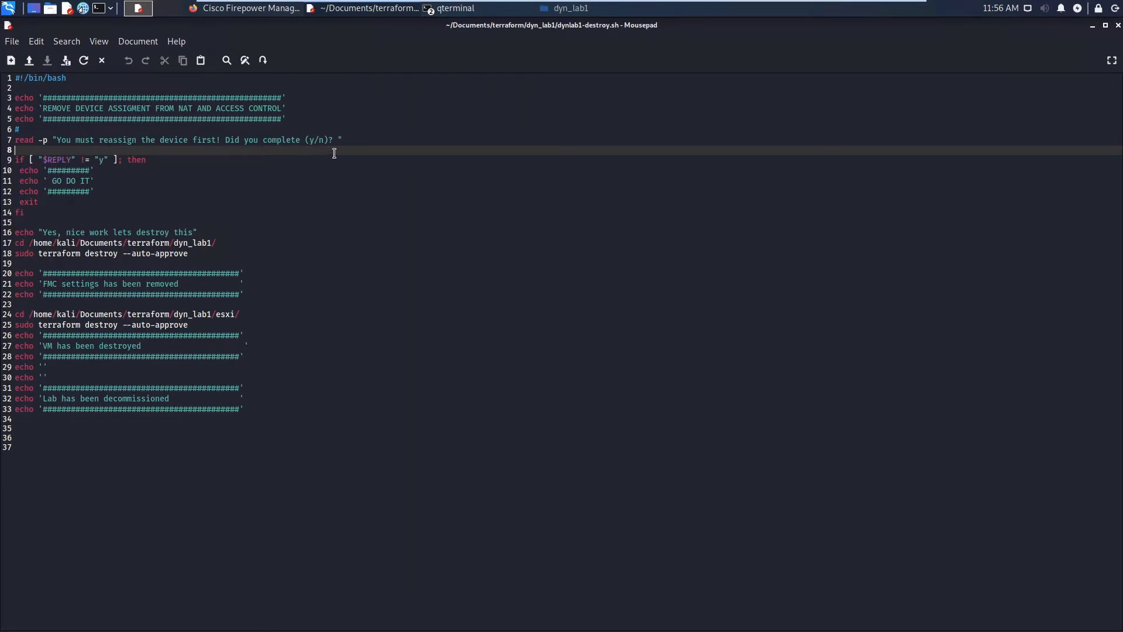
pyautogui.moveTo(36, 237)
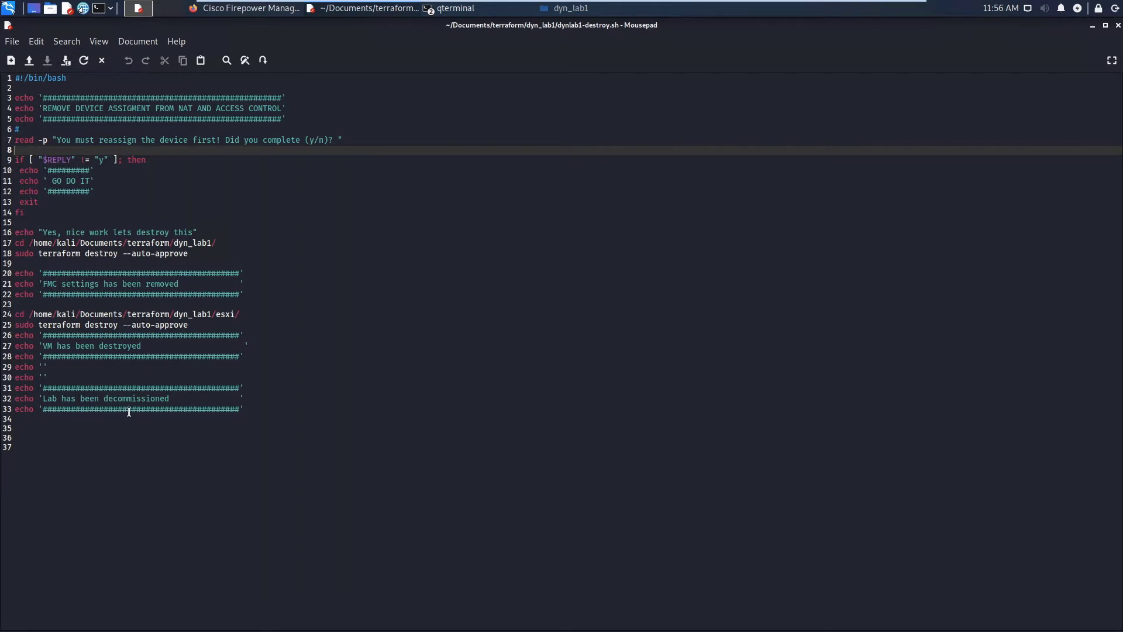
pyautogui.moveTo(426, 418)
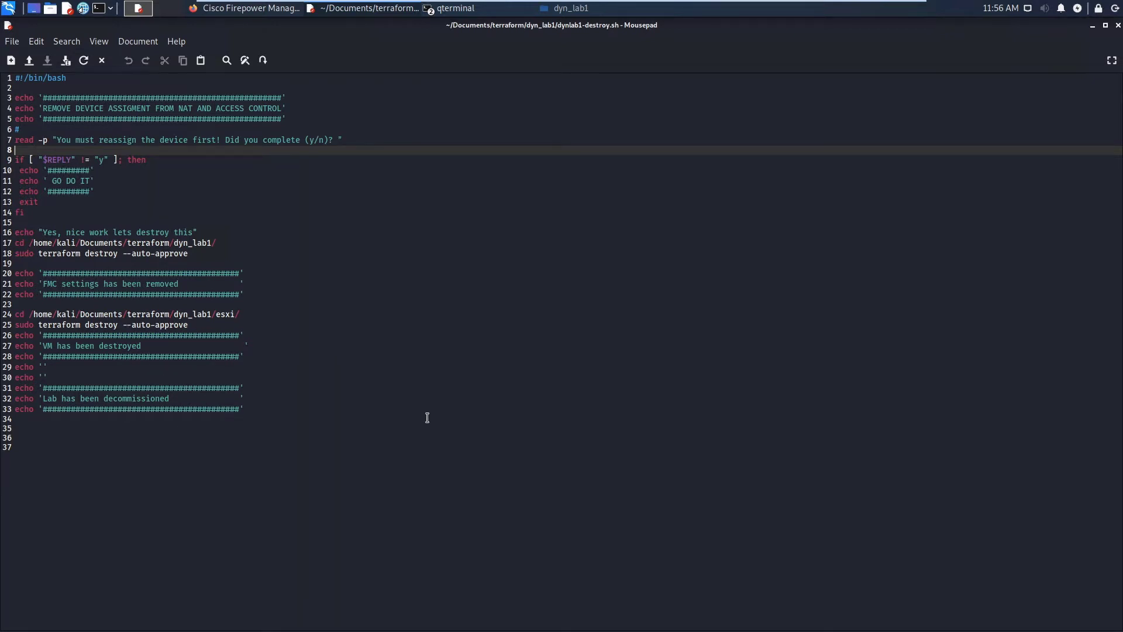
pyautogui.moveTo(421, 204)
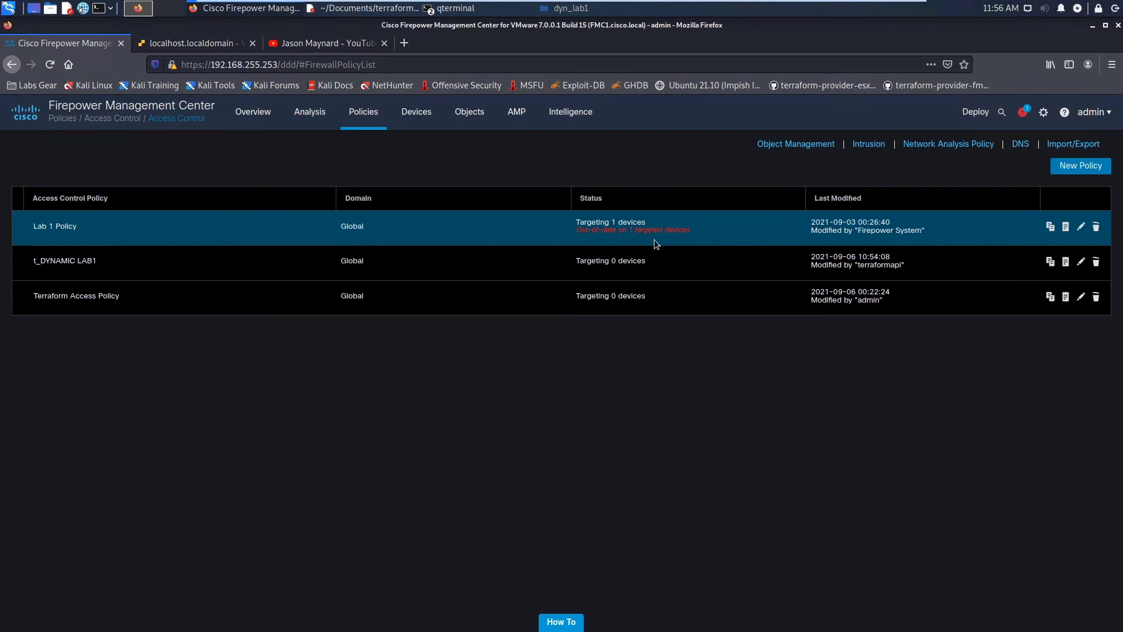
# Show the NAT policy list with FTD-Lab1-Policy and t_NAT Policy, then raise the dyn_lab1 terminal
pyautogui.click(415, 112)
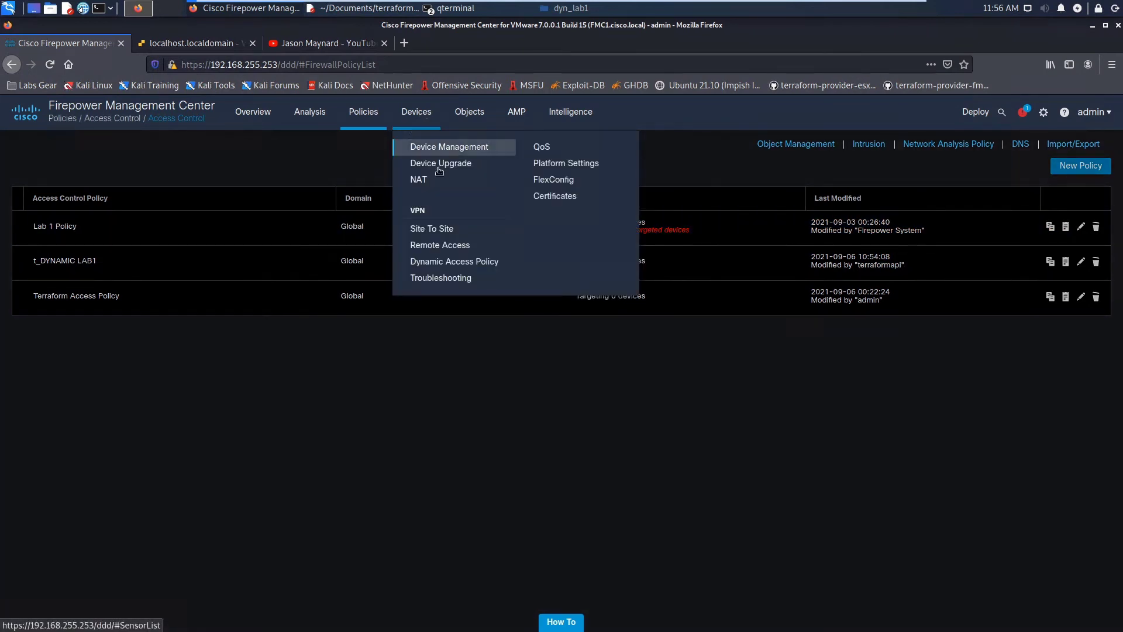
pyautogui.click(419, 179)
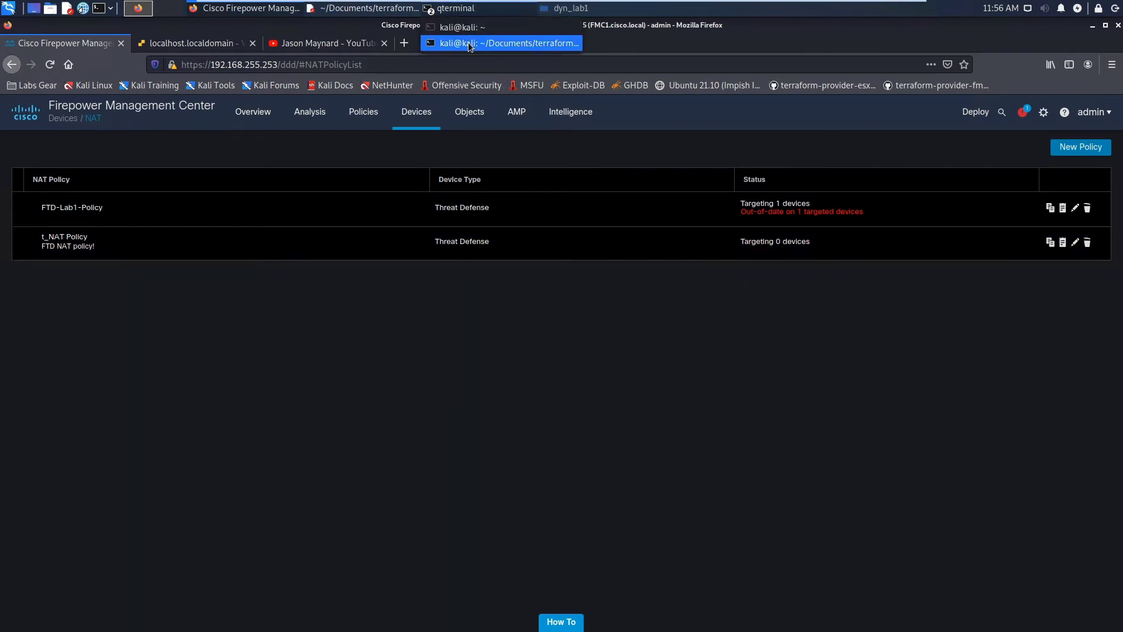
pyautogui.click(502, 43)
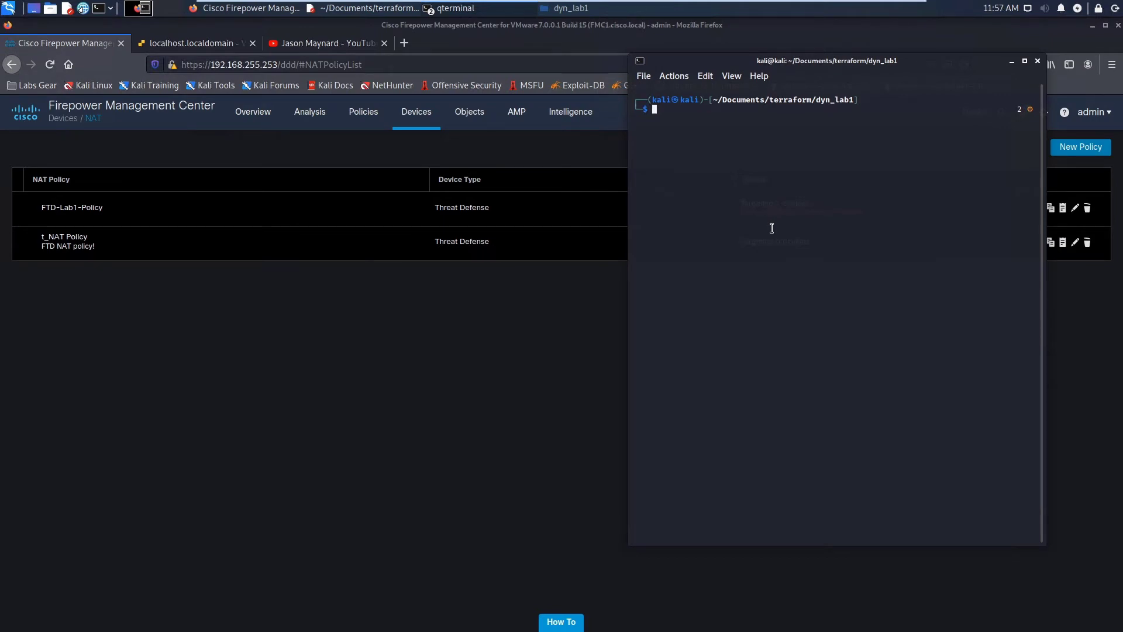
# Start ./dynlab1-destroy.sh, decline with n, and clear the terminal
pyautogui.write('./dynlab1-destroy.sh')
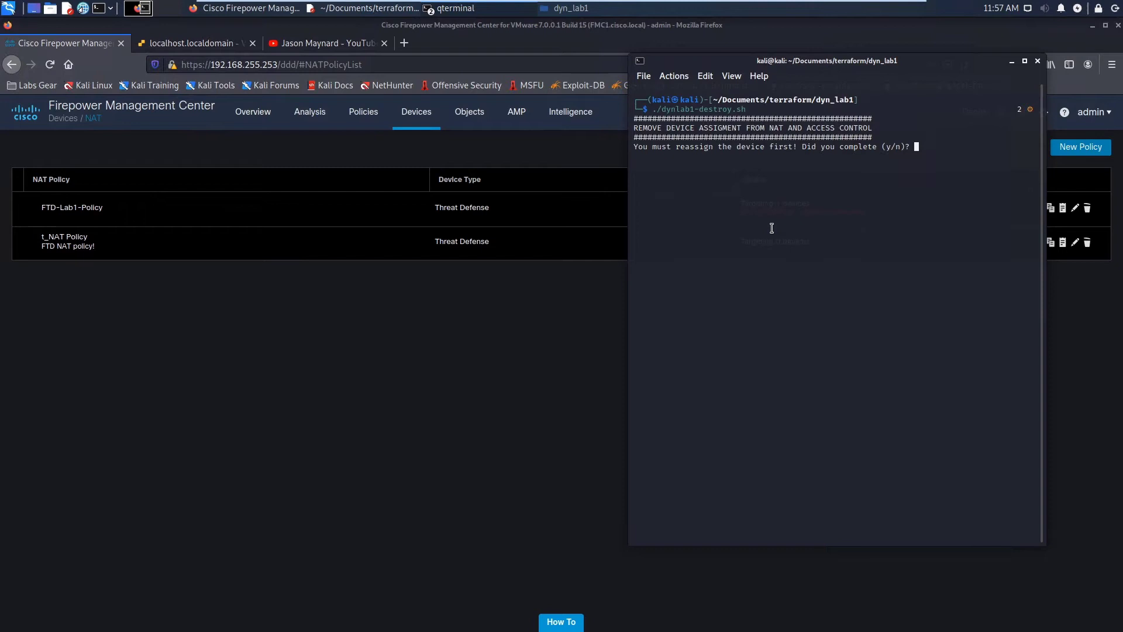
pyautogui.write('n')
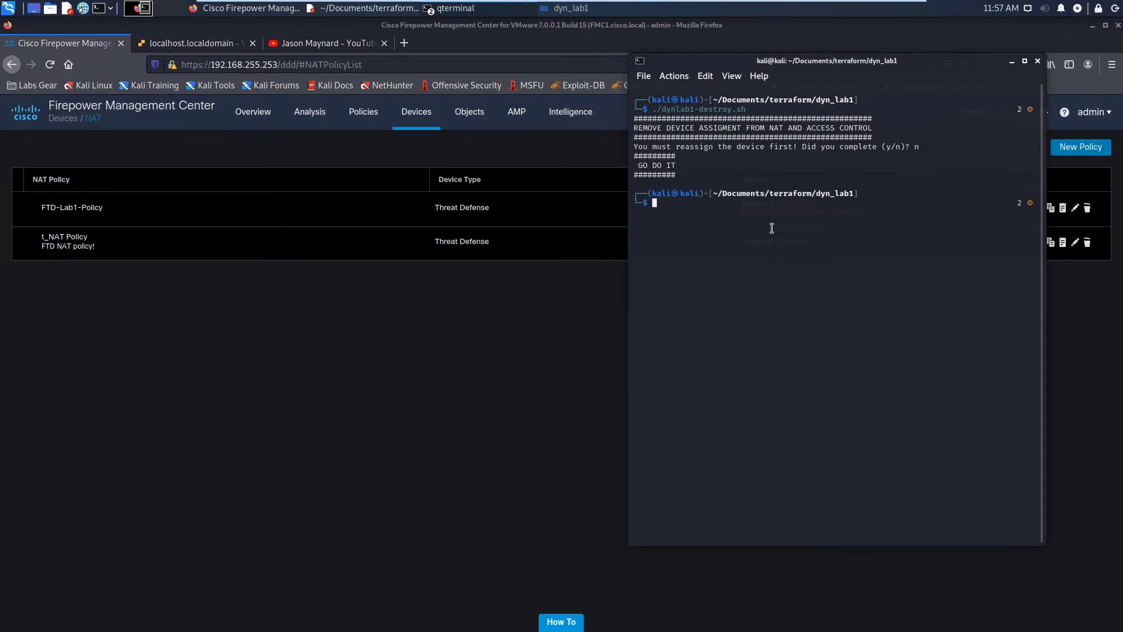
pyautogui.write('clear')
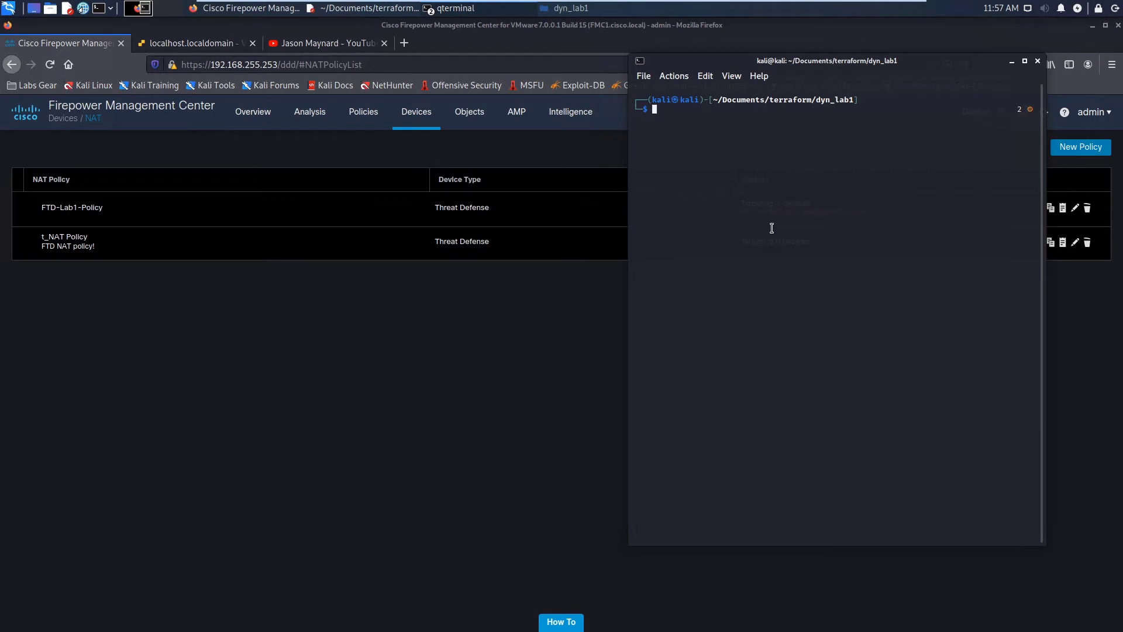
# Rerun ./dynlab1-destroy.sh and confirm with y so terraform destroy runs to completion
pyautogui.write('./dynlab1-destroy.sh')
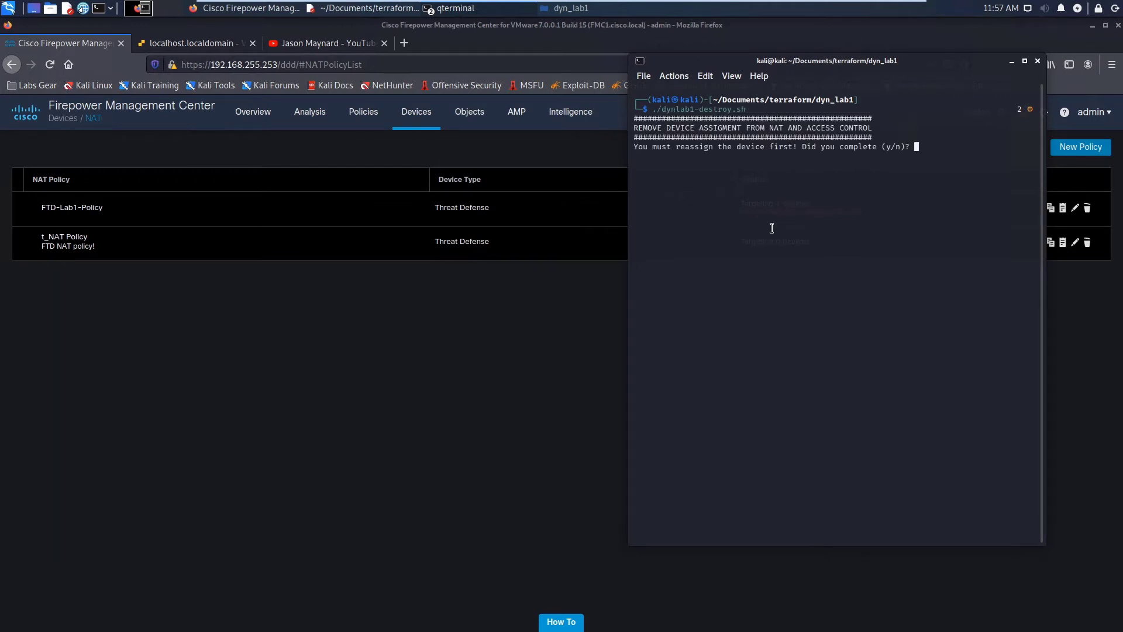
pyautogui.write('y')
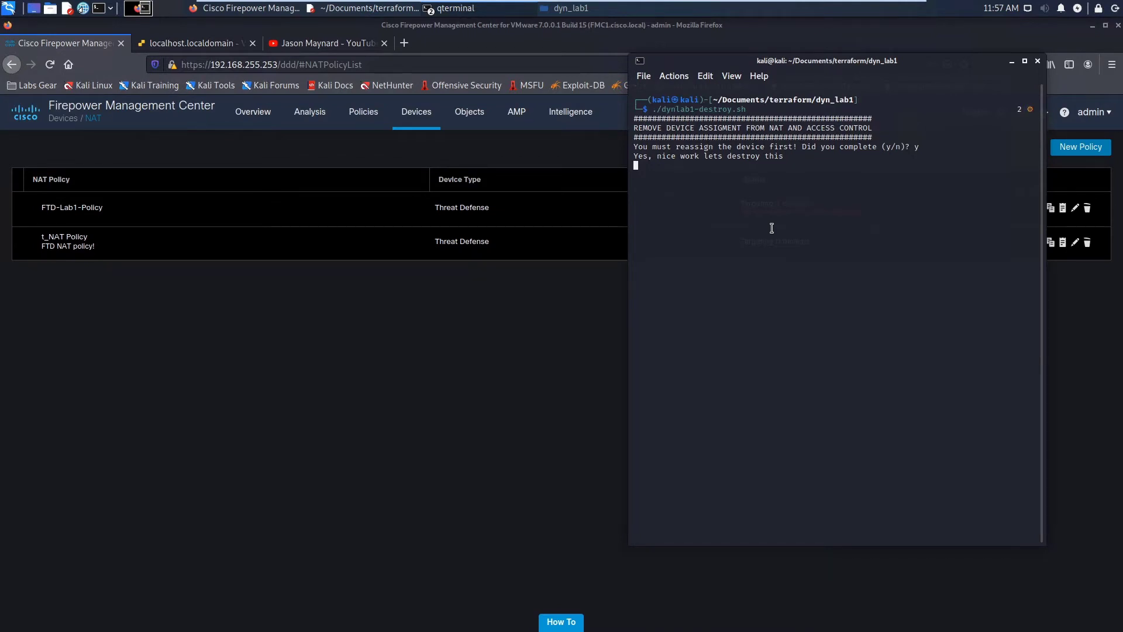
pyautogui.press('Return')
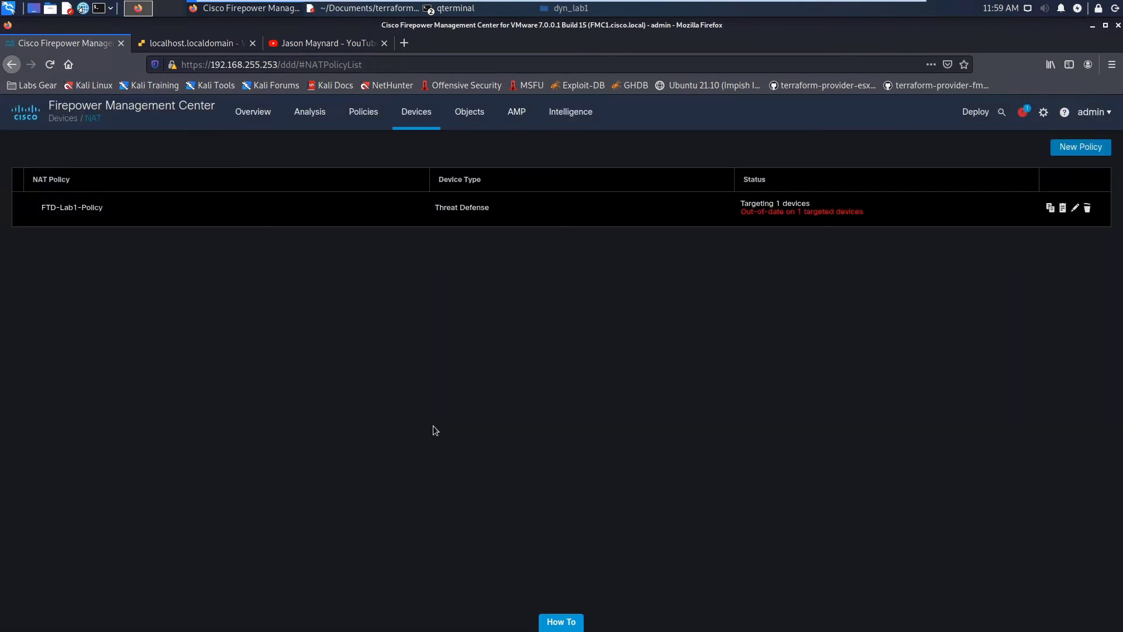
pyautogui.moveTo(362, 121)
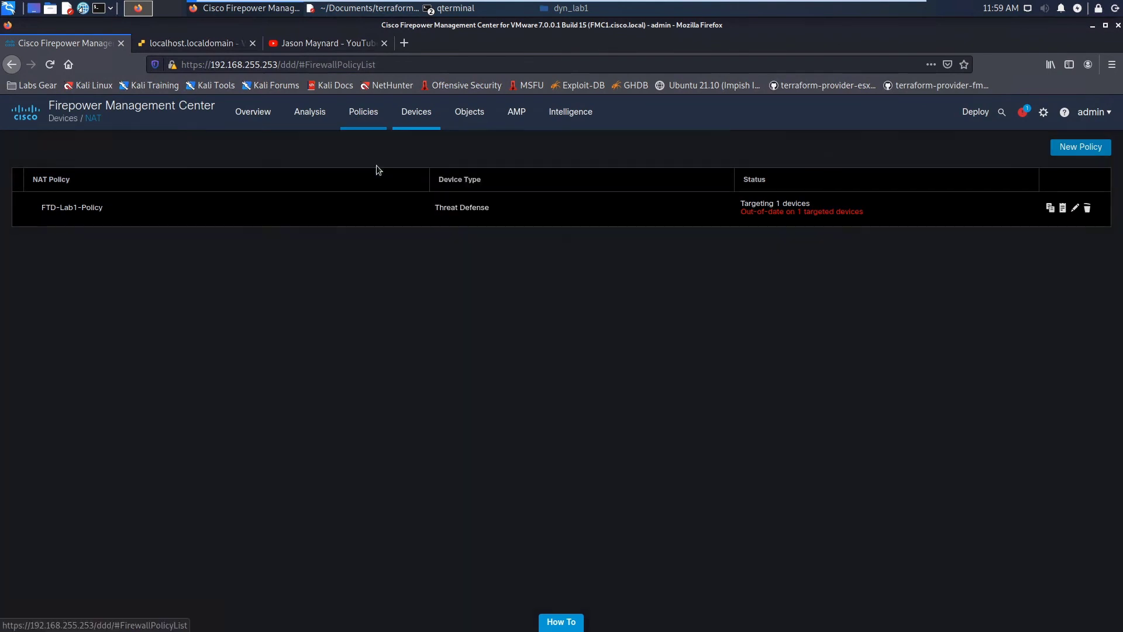
# Check Access Control no longer lists t_DYNAMIC LAB1, then move to object management
pyautogui.click(363, 112)
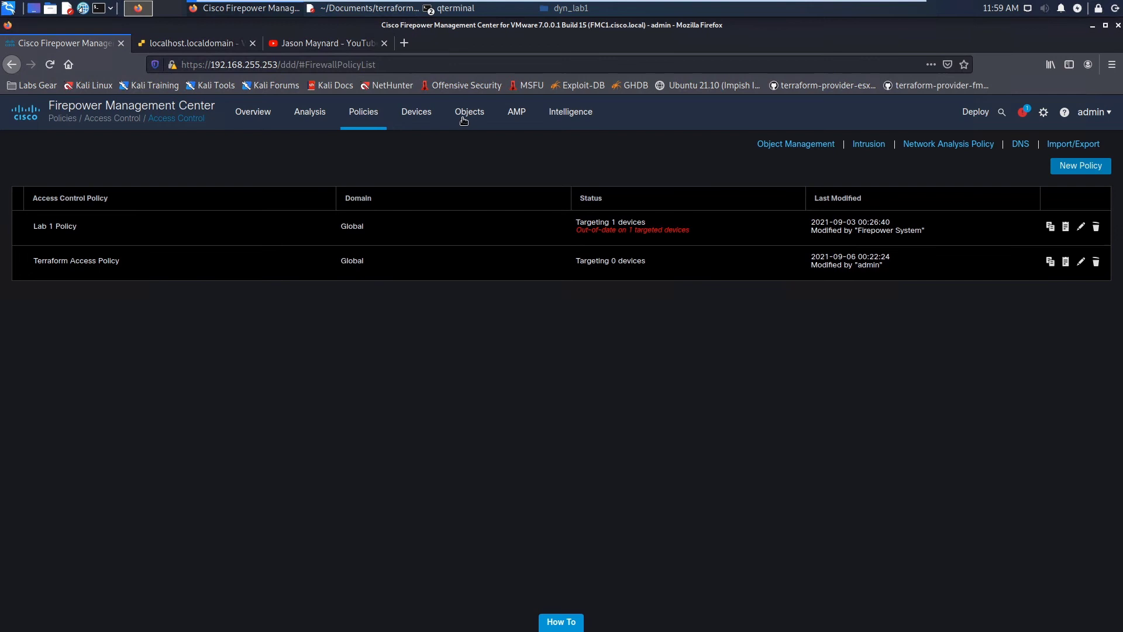
pyautogui.click(468, 112)
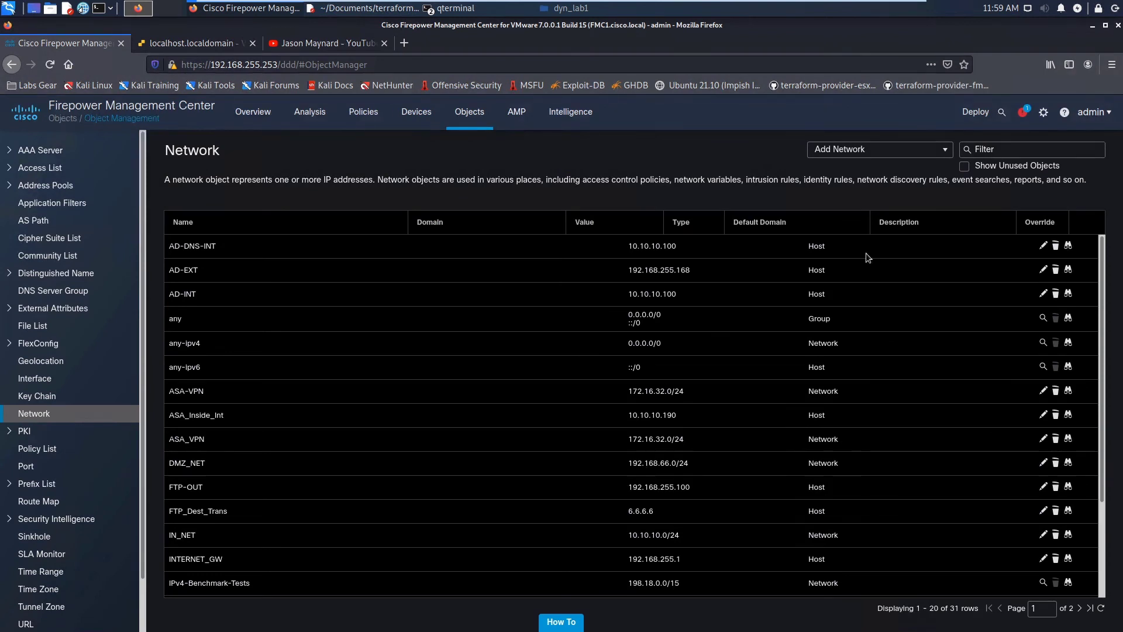
# Filter network objects by 't', check URL objects show only Ubuntu_Repos, then switch to ESXi
pyautogui.click(1031, 149)
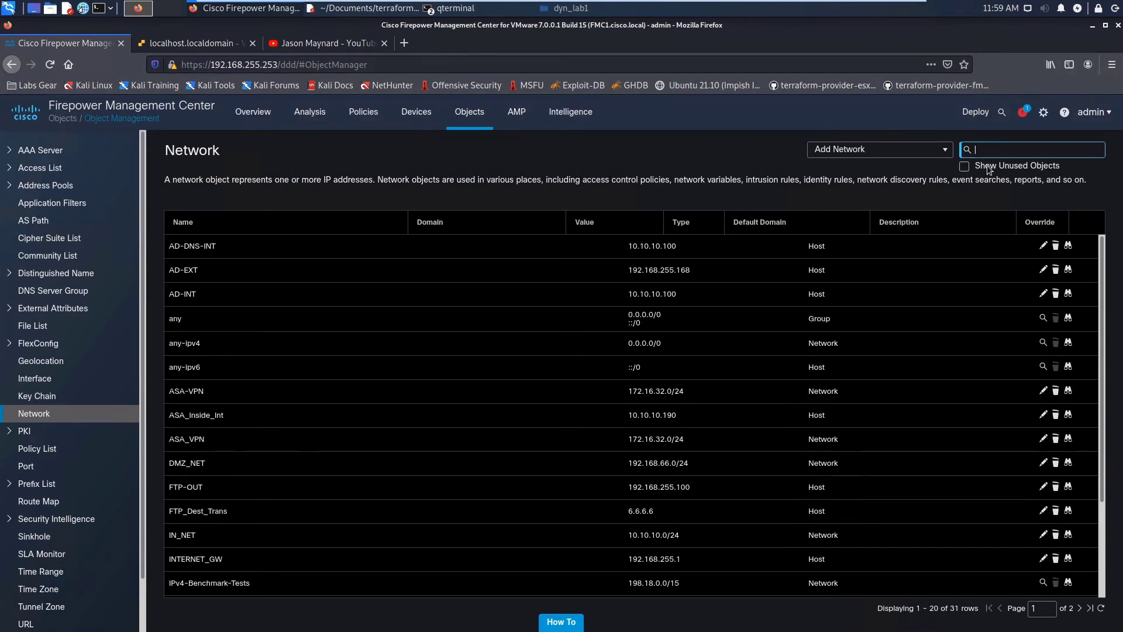
pyautogui.write('t_')
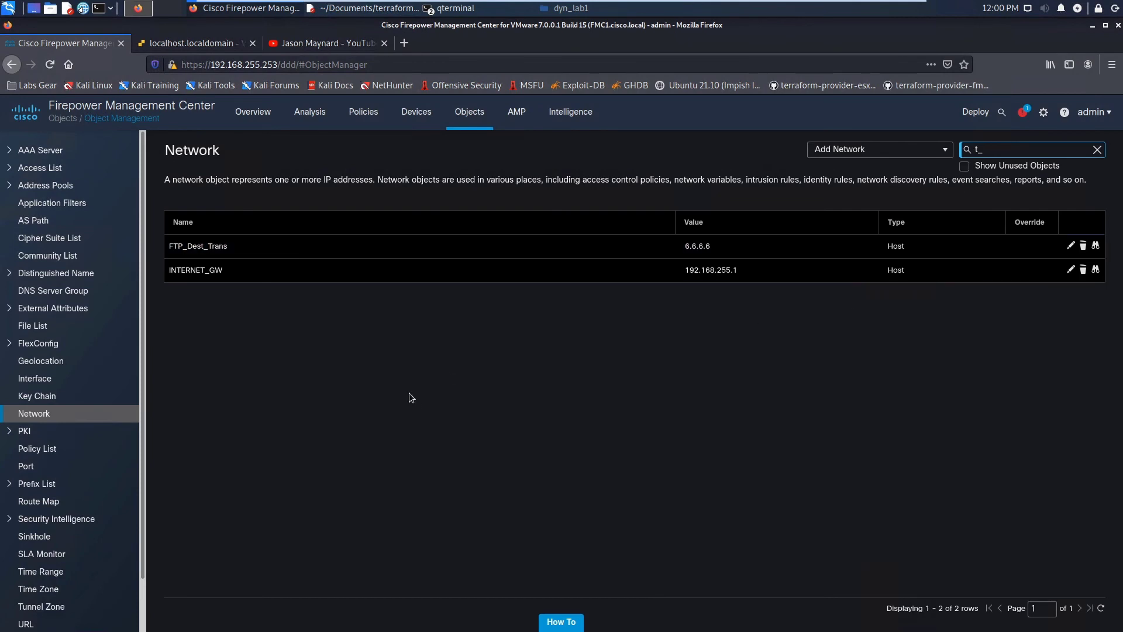
pyautogui.click(25, 623)
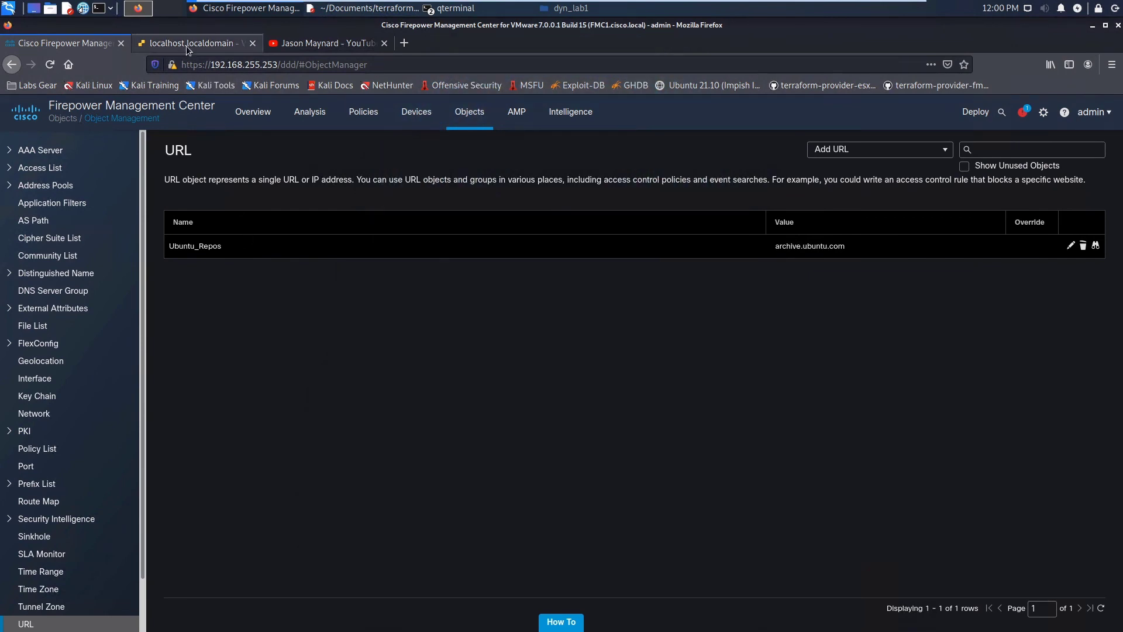
pyautogui.click(193, 43)
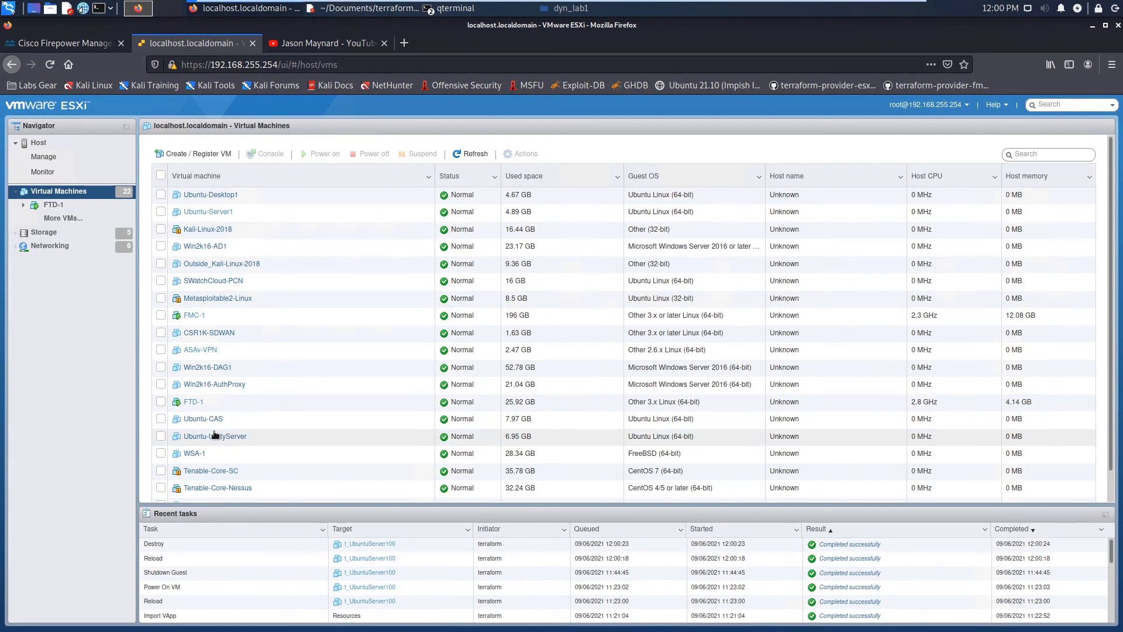
# Sort the VM list by name to confirm t_UbuntuServer100 is absent
pyautogui.click(195, 176)
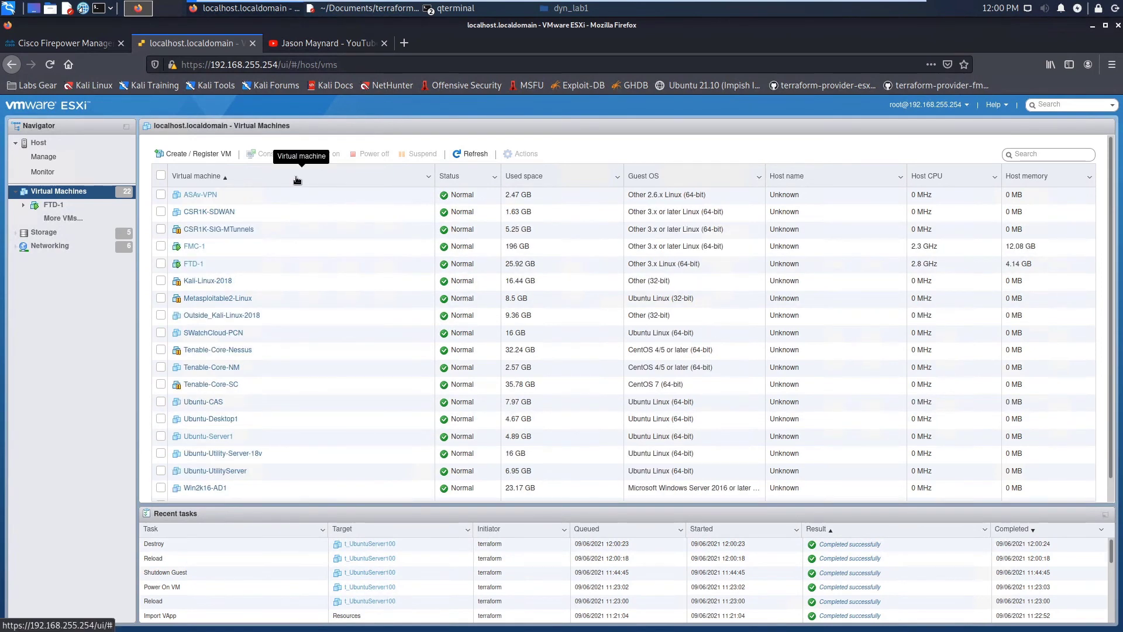